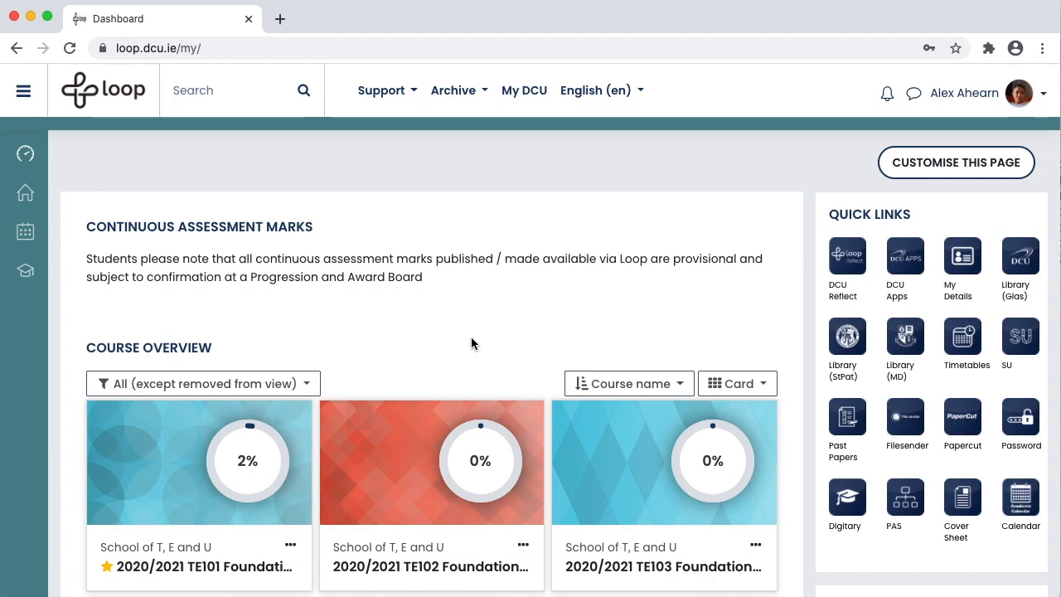
# Open the Loop calendar and switch it to the single-day view
pyautogui.click(232, 89)
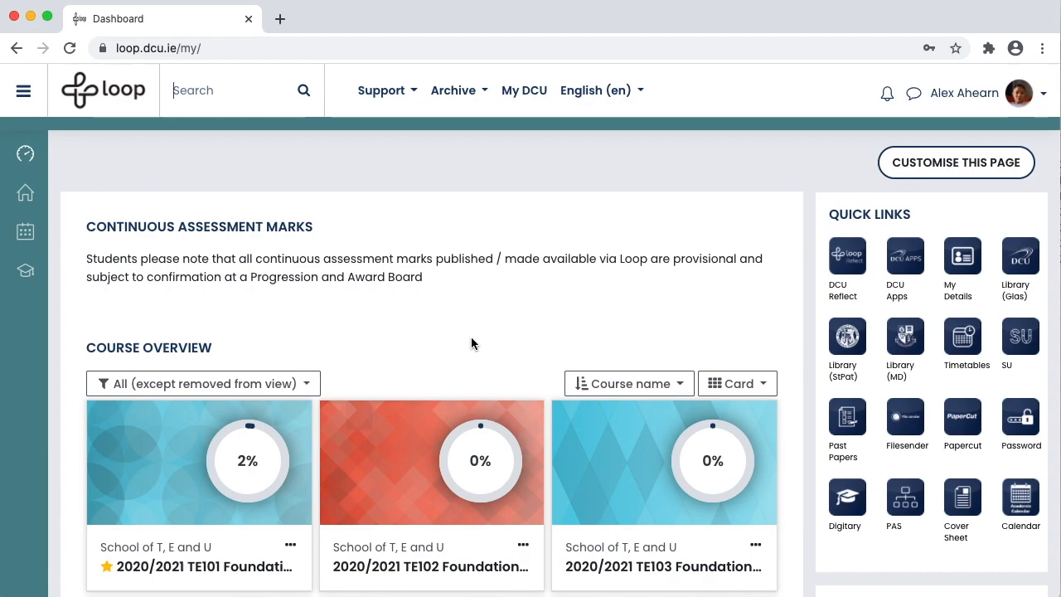
pyautogui.moveTo(133, 233)
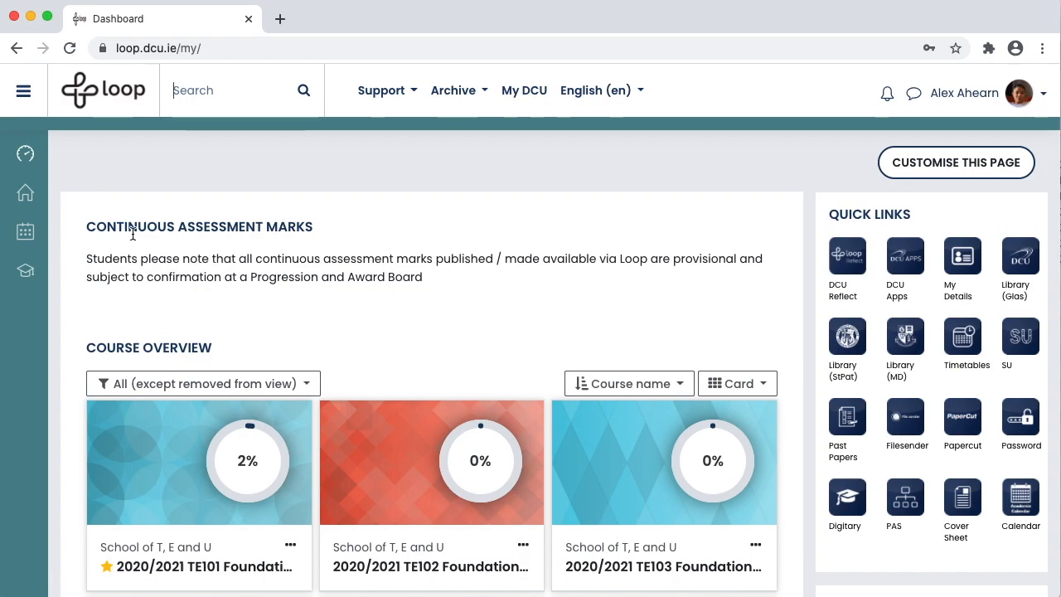
pyautogui.moveTo(25, 232)
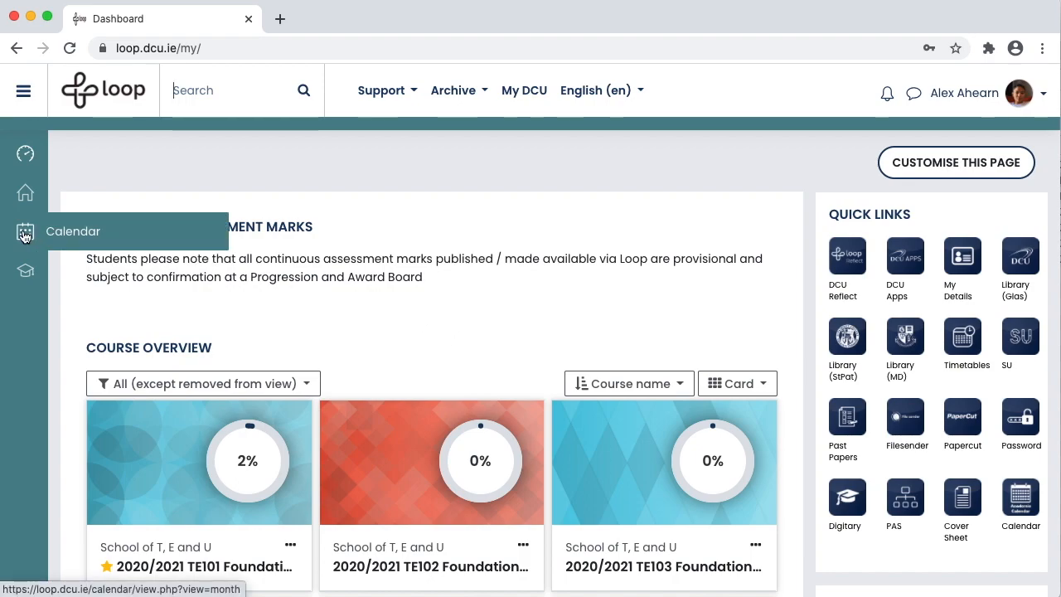
pyautogui.click(25, 232)
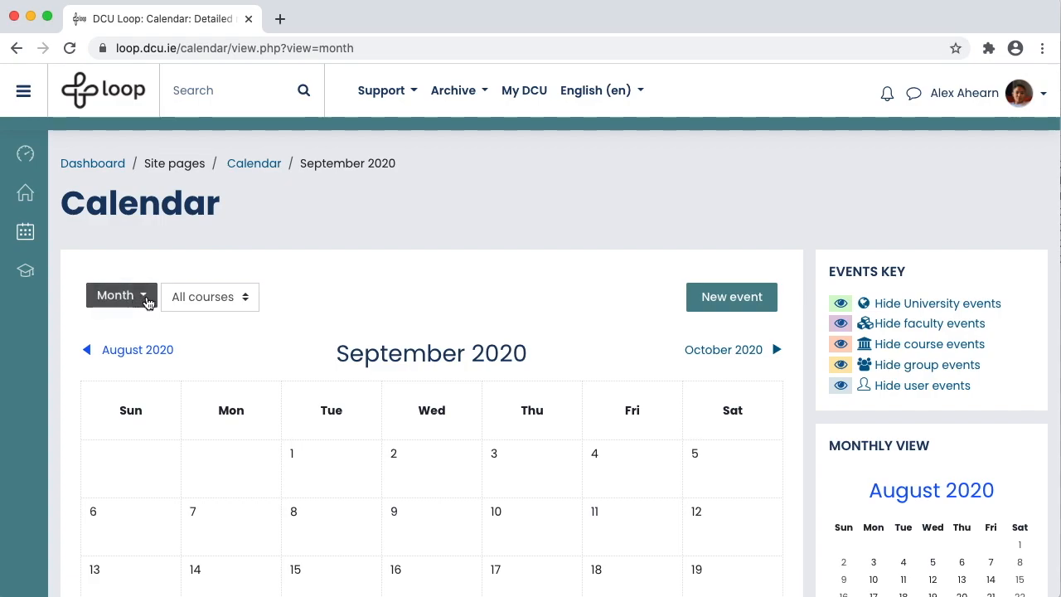
pyautogui.click(121, 296)
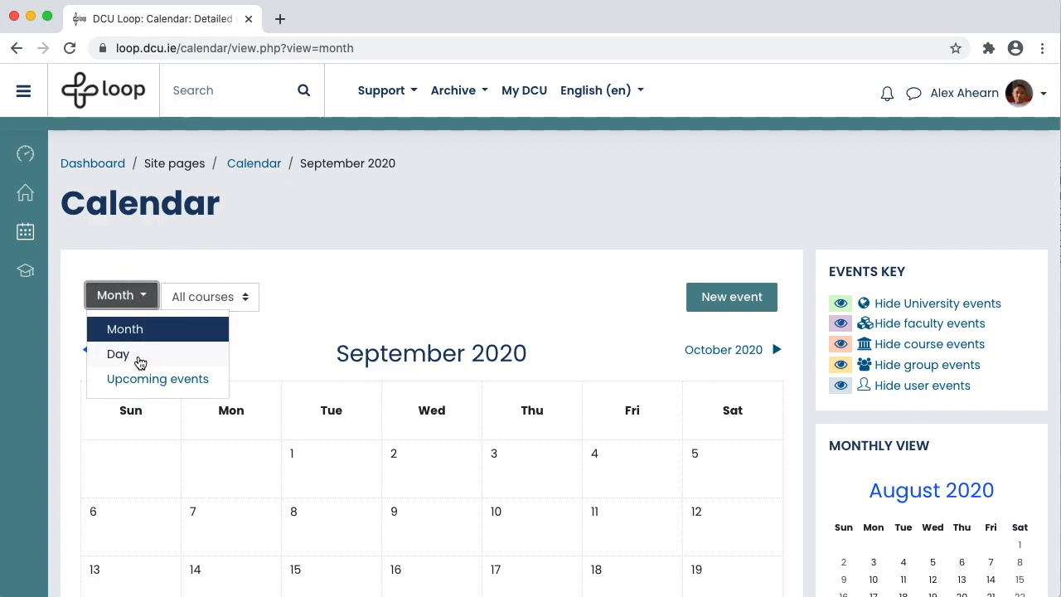
pyautogui.click(118, 354)
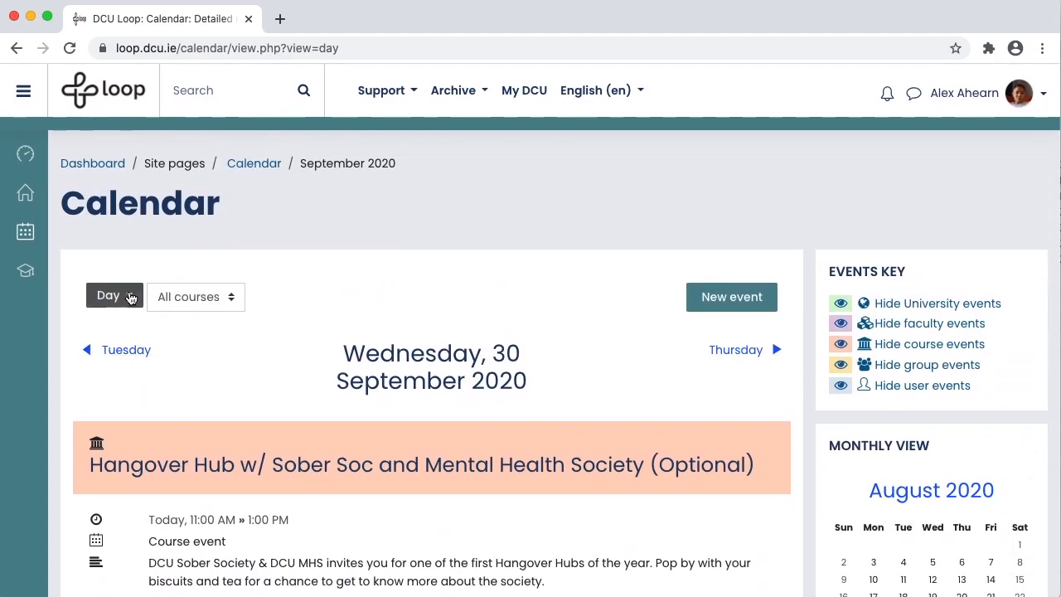
# Show upcoming events, then return to the September 2020 month view
pyautogui.click(115, 296)
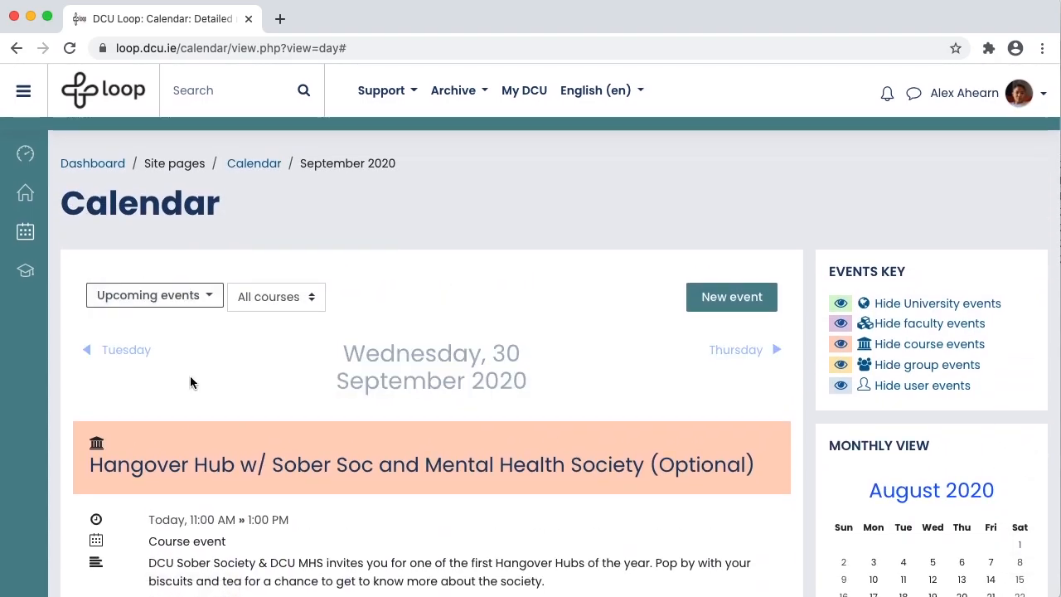
pyautogui.click(154, 295)
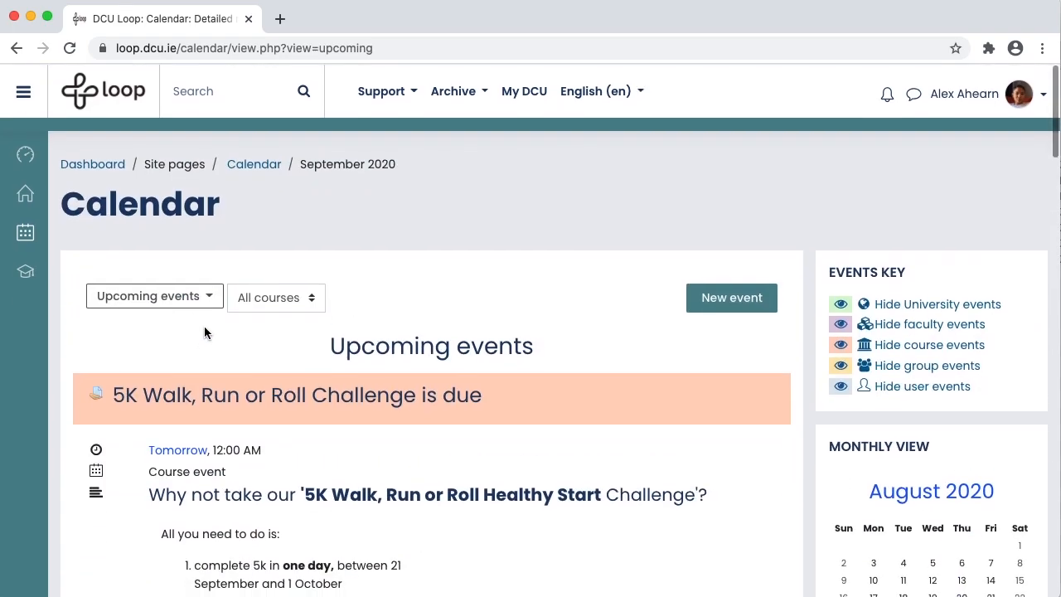
pyautogui.click(154, 296)
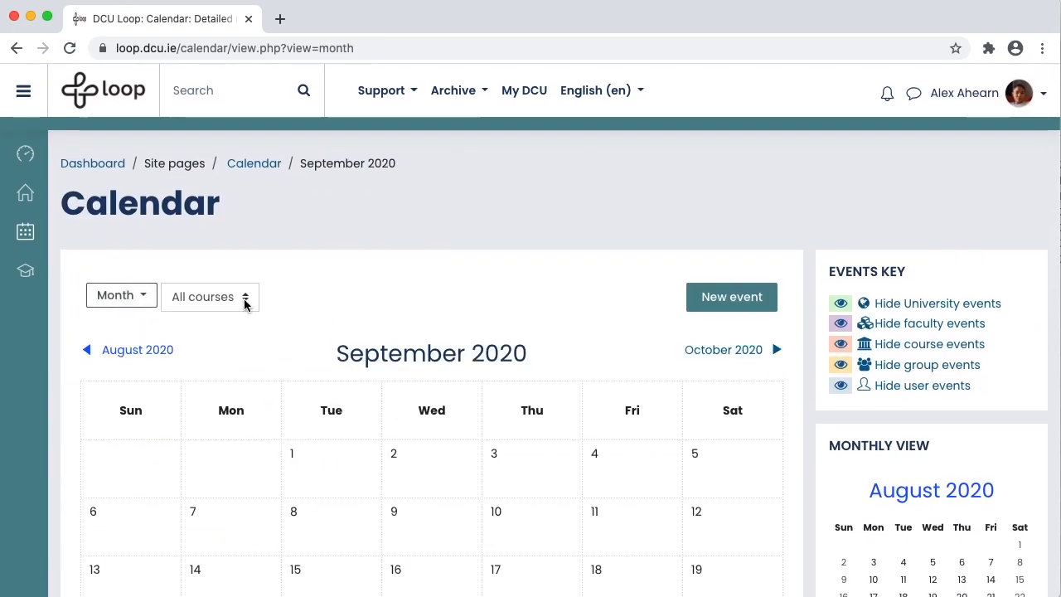
pyautogui.click(209, 297)
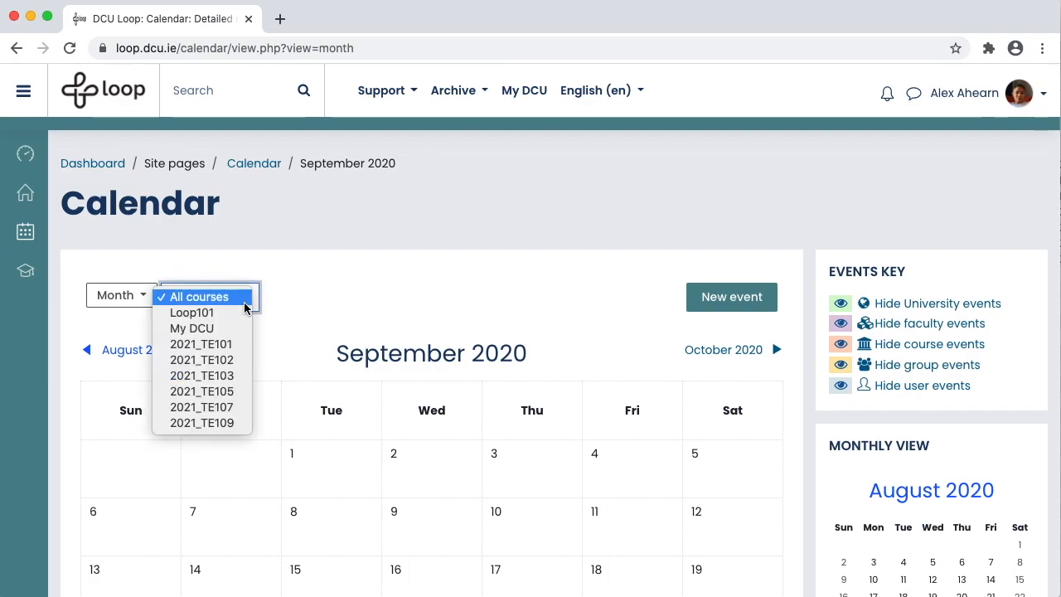
pyautogui.moveTo(202, 344)
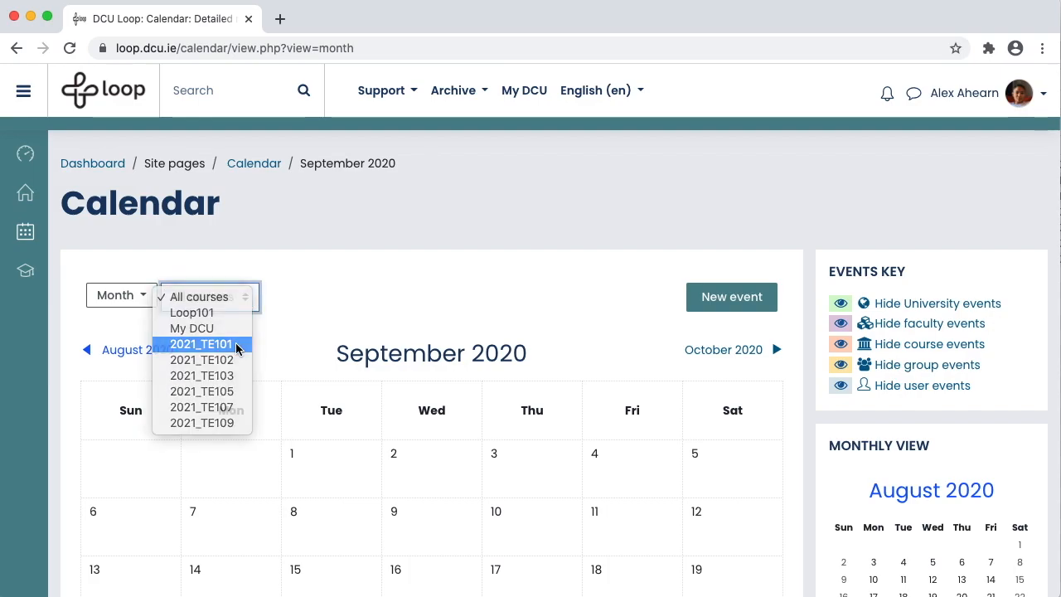
pyautogui.click(201, 344)
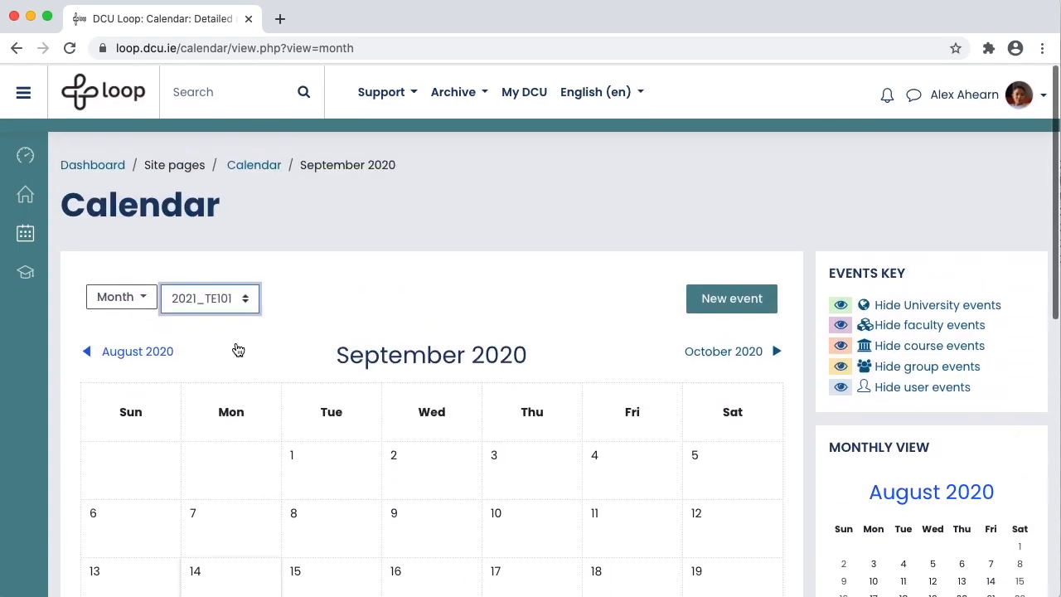
pyautogui.click(210, 297)
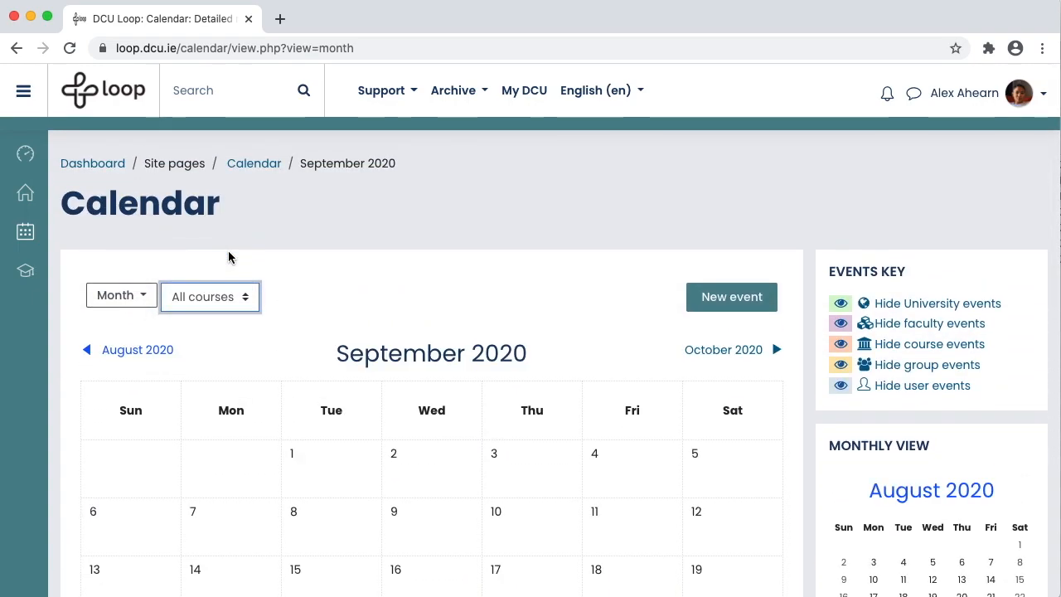
pyautogui.moveTo(723, 349)
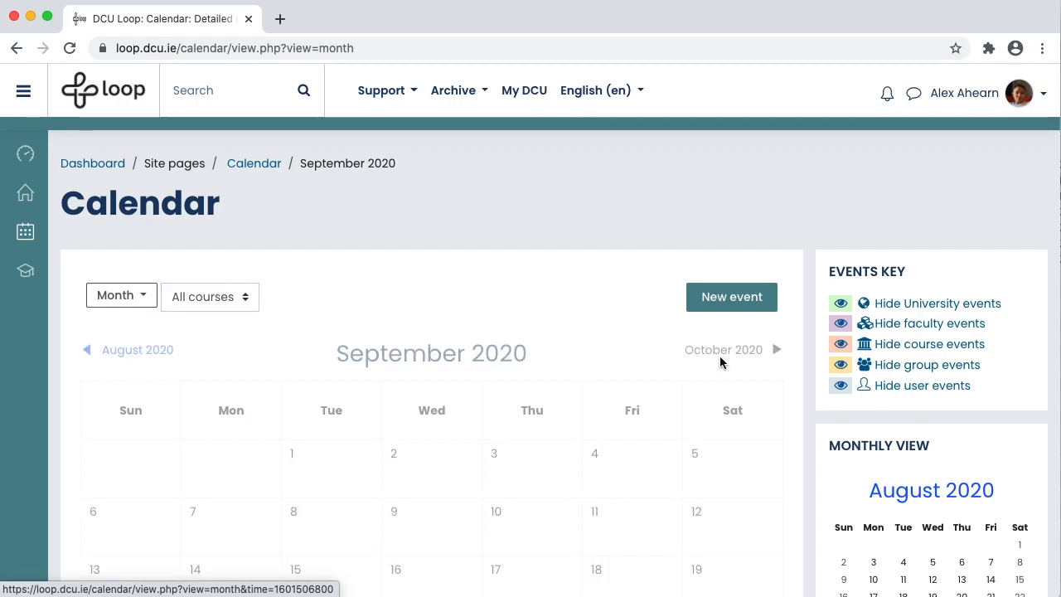
# Move the calendar to October 2020 and scroll through its events and key
pyautogui.click(776, 349)
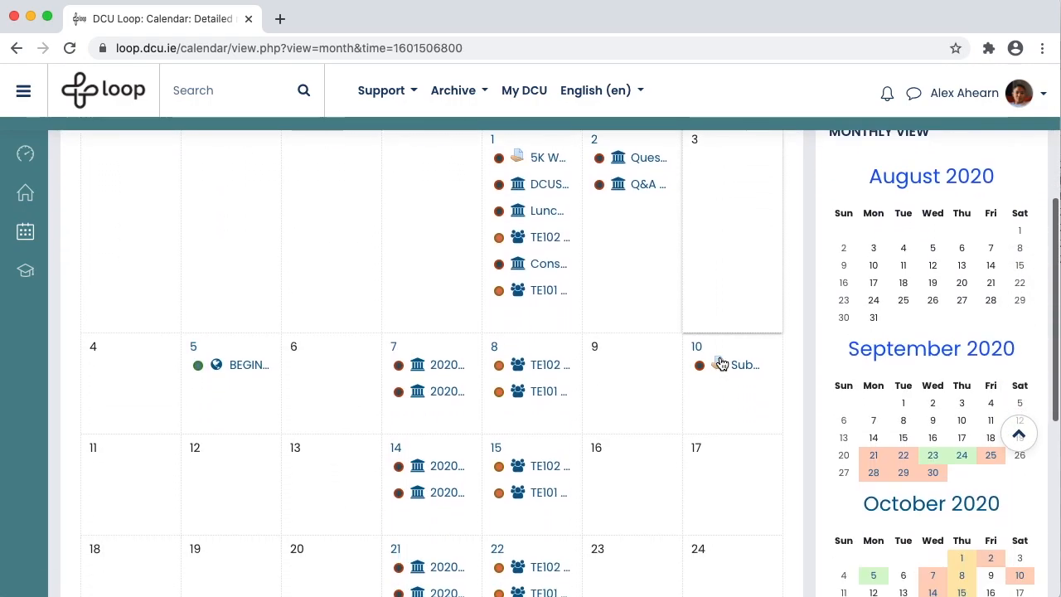
pyautogui.scroll(-3)
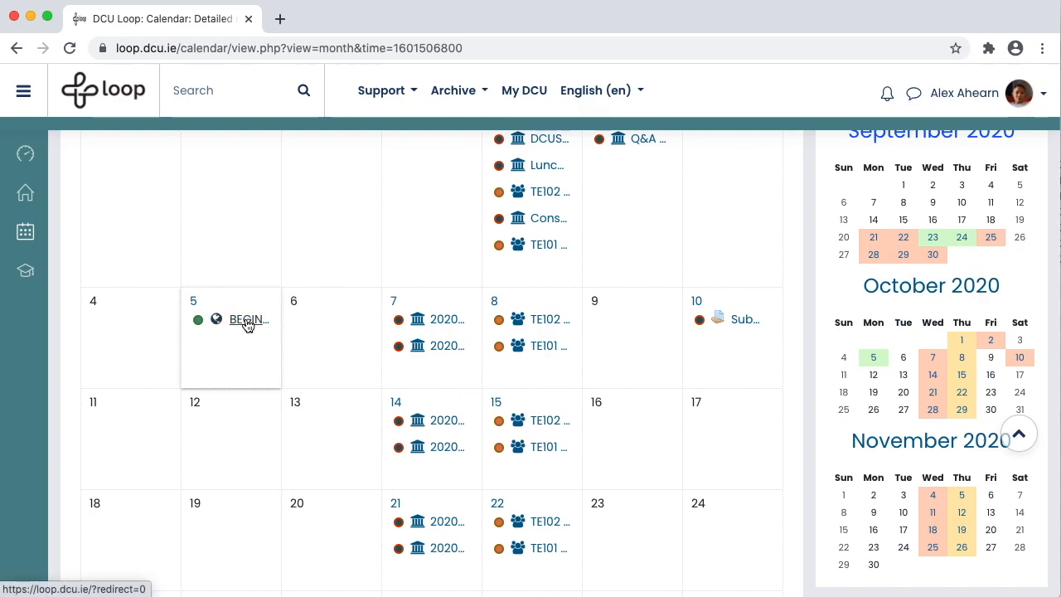
pyautogui.moveTo(398, 320)
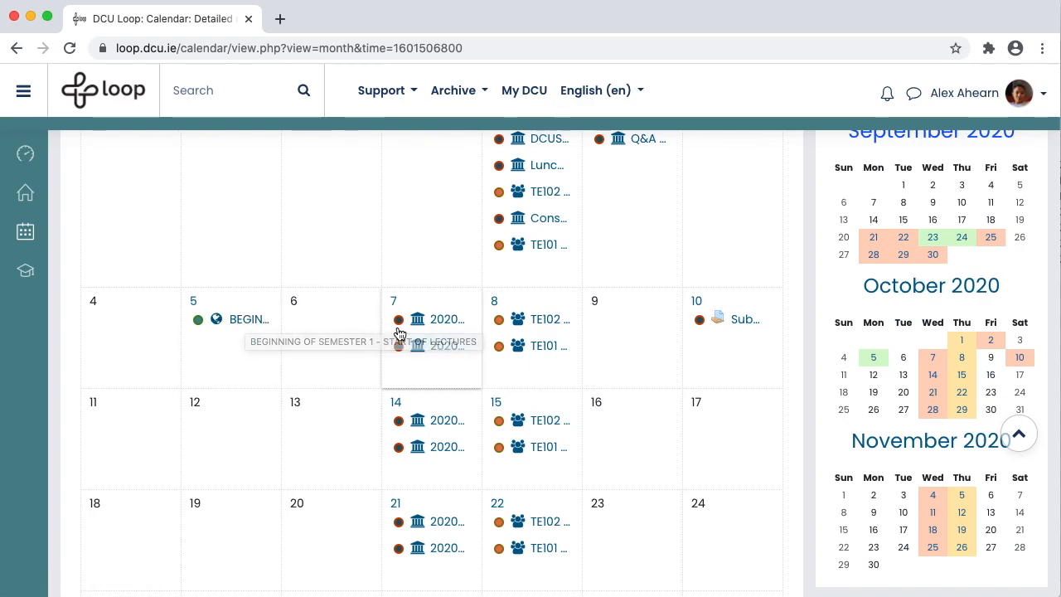
pyautogui.moveTo(438, 323)
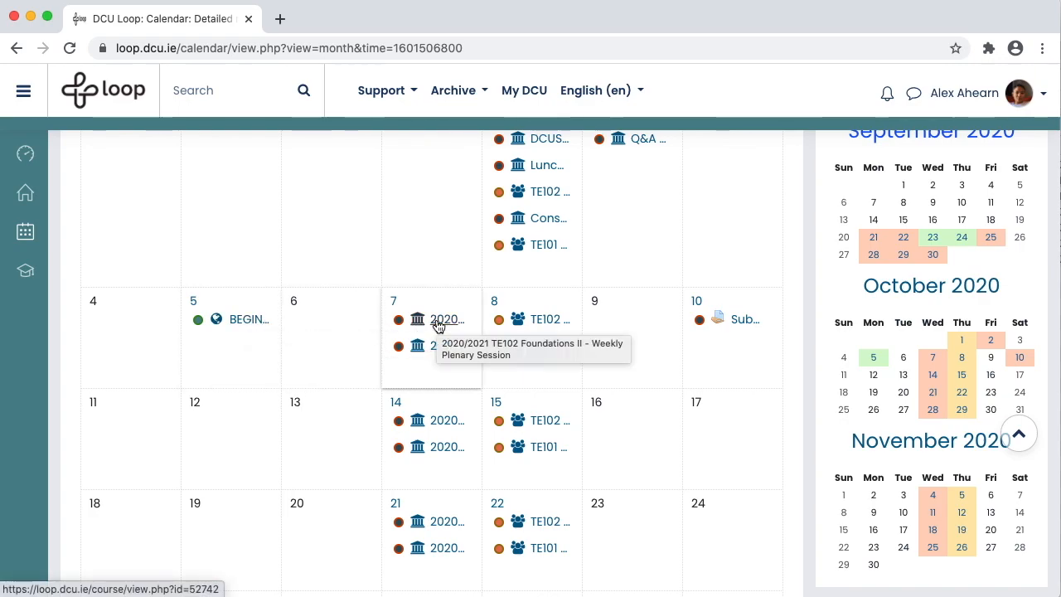
pyautogui.moveTo(547, 320)
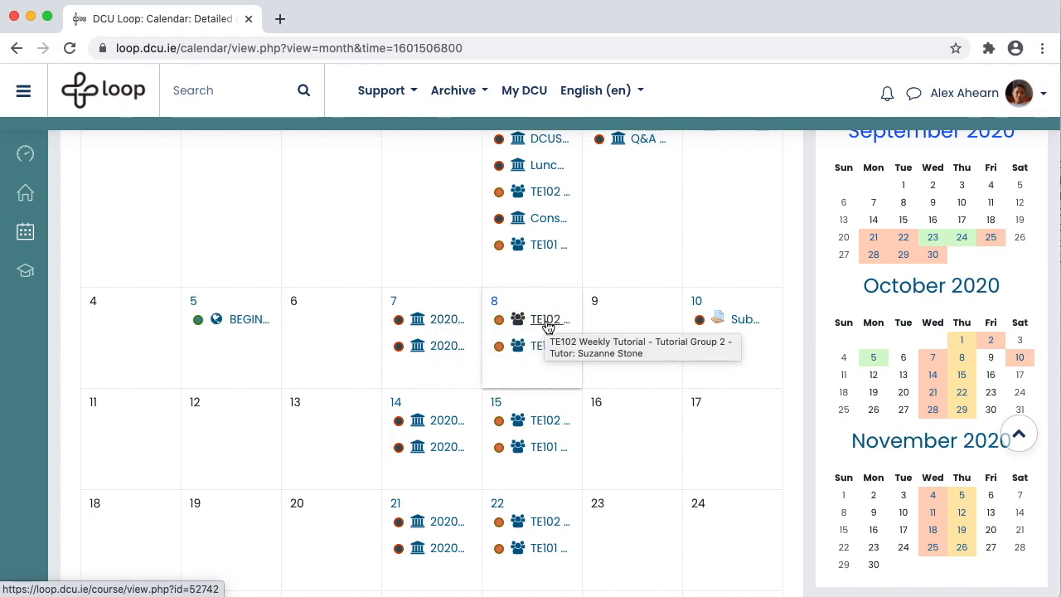
pyautogui.moveTo(377, 326)
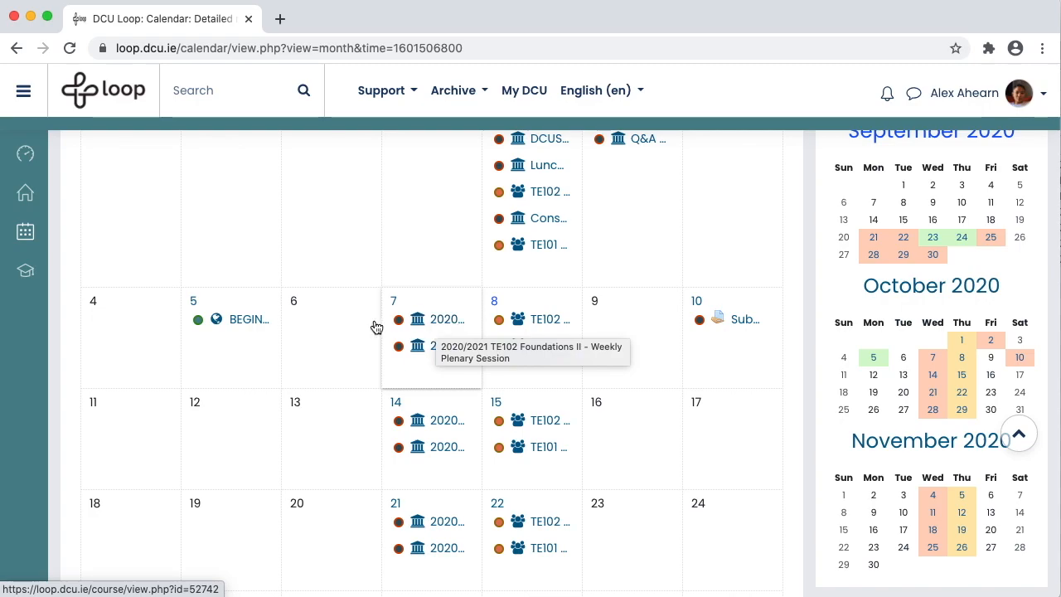
pyautogui.moveTo(245, 320)
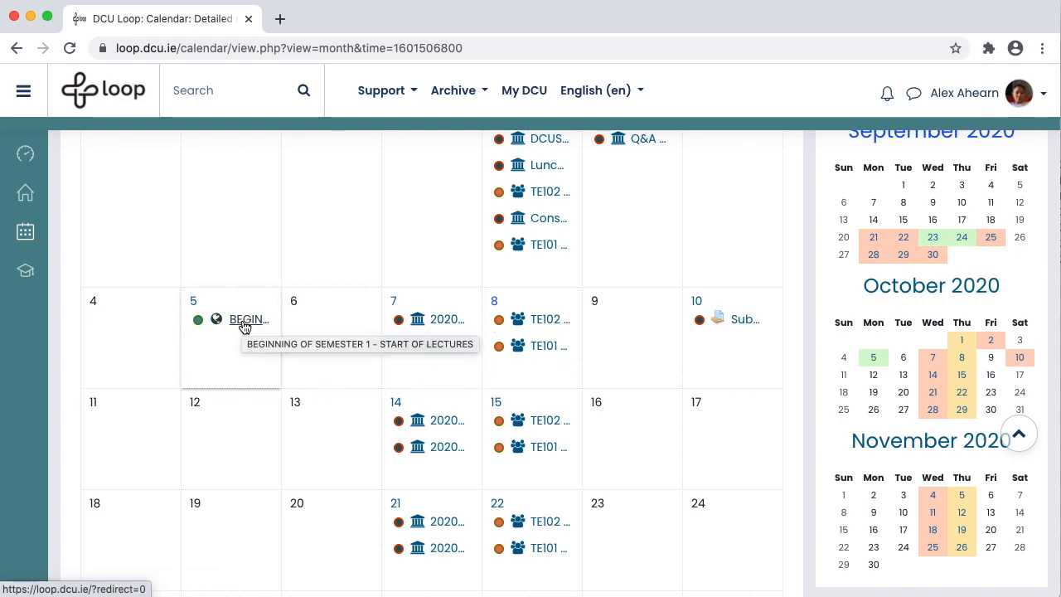
pyautogui.scroll(3)
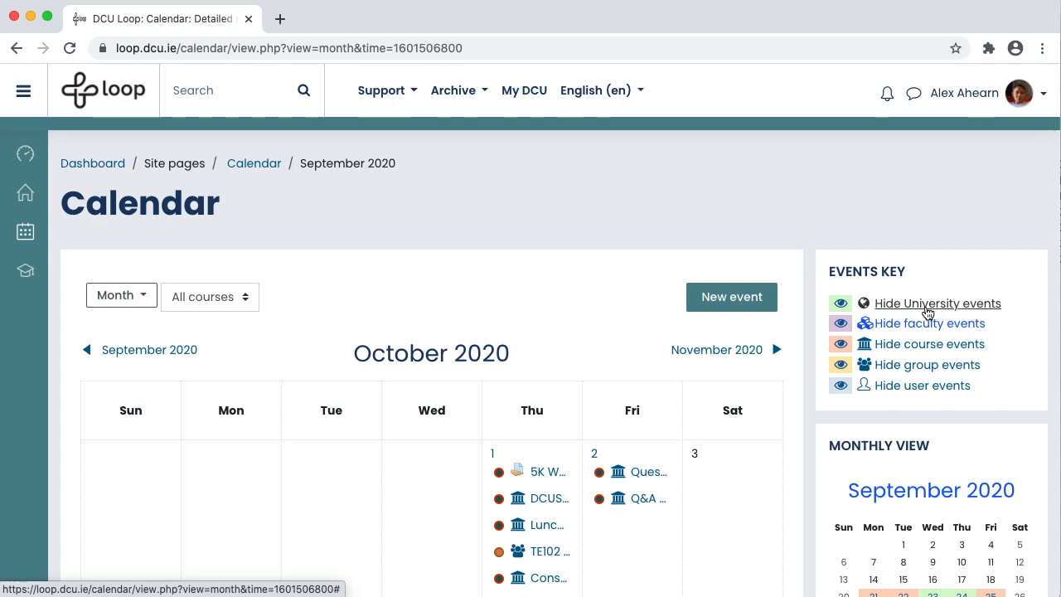
pyautogui.scroll(-3)
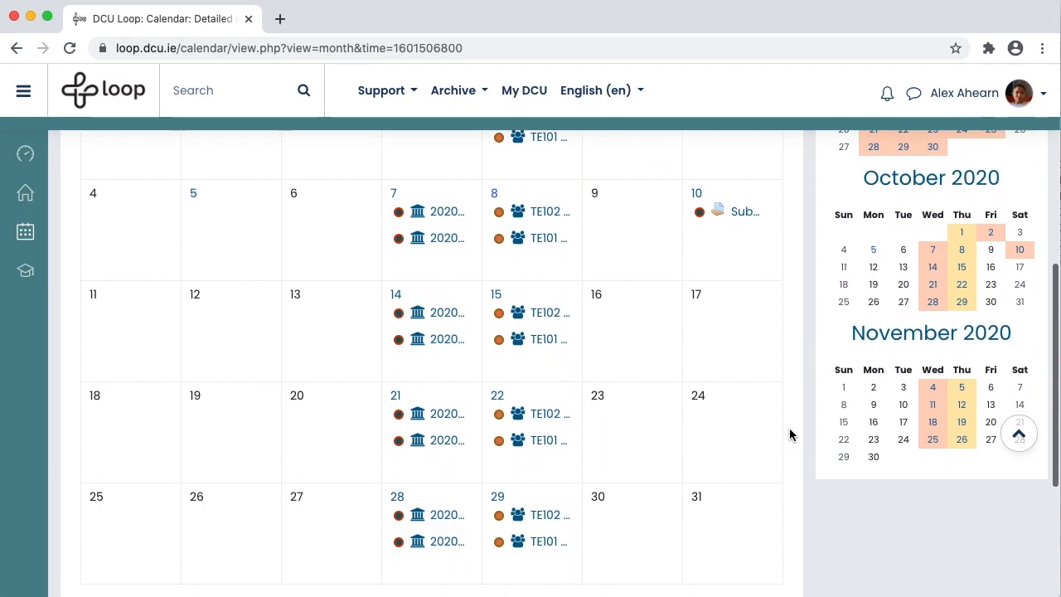
pyautogui.moveTo(741, 218)
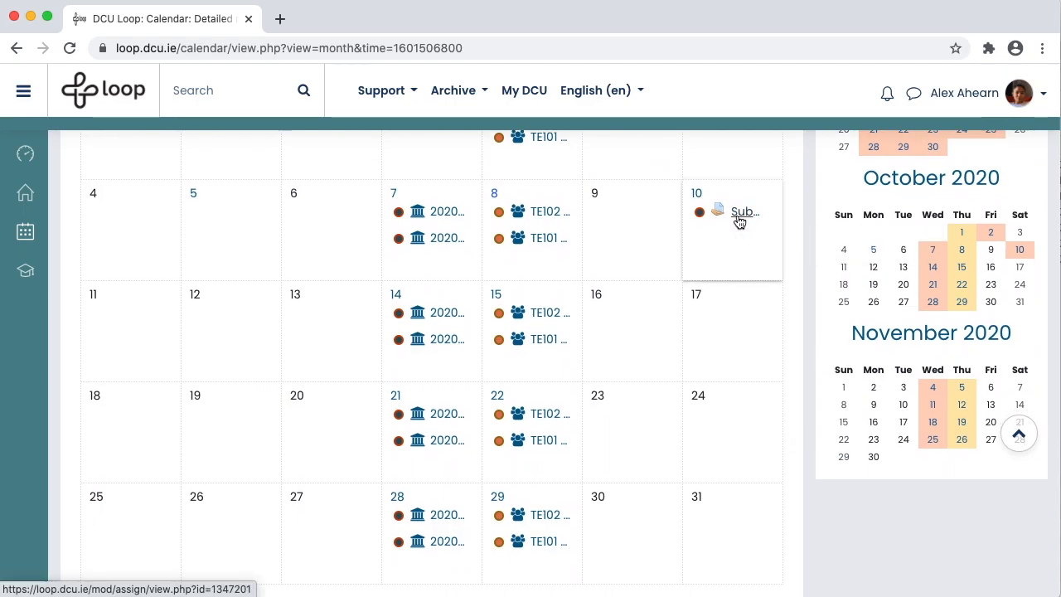
pyautogui.click(744, 212)
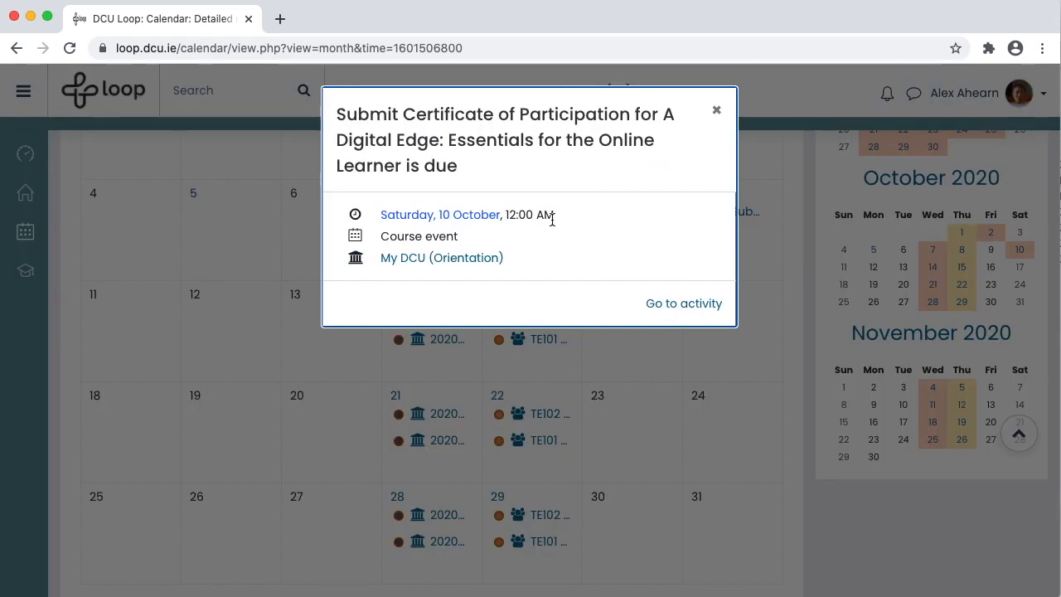
pyautogui.moveTo(508, 264)
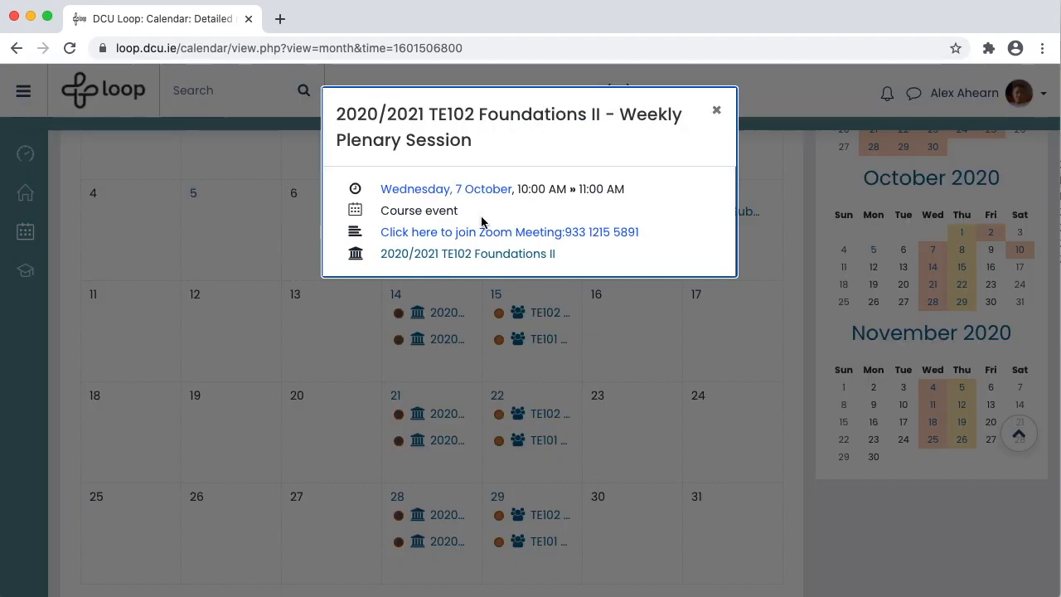
pyautogui.moveTo(487, 232)
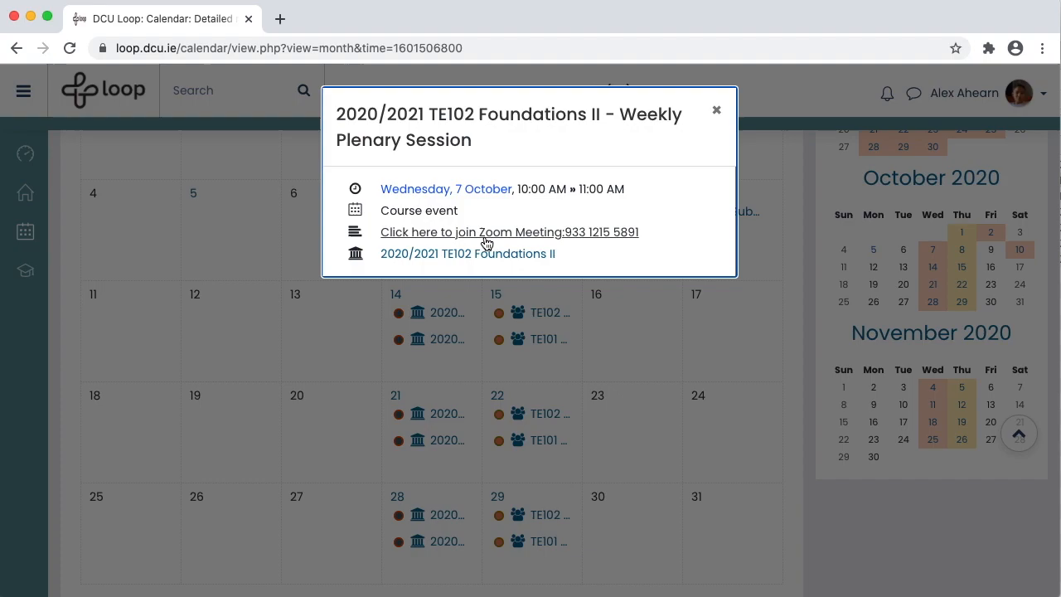
pyautogui.moveTo(509, 231)
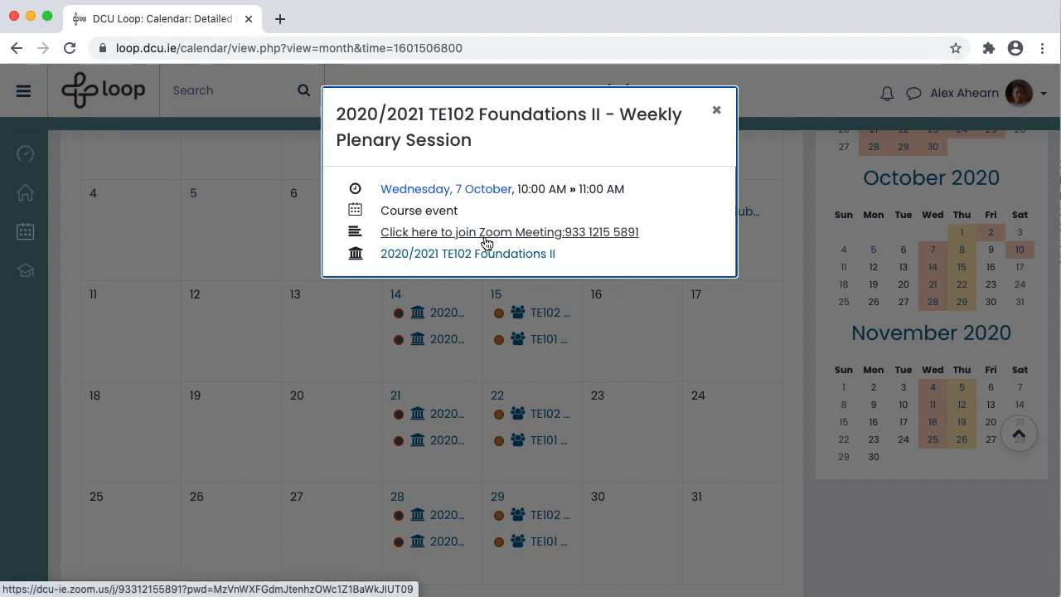
pyautogui.click(716, 109)
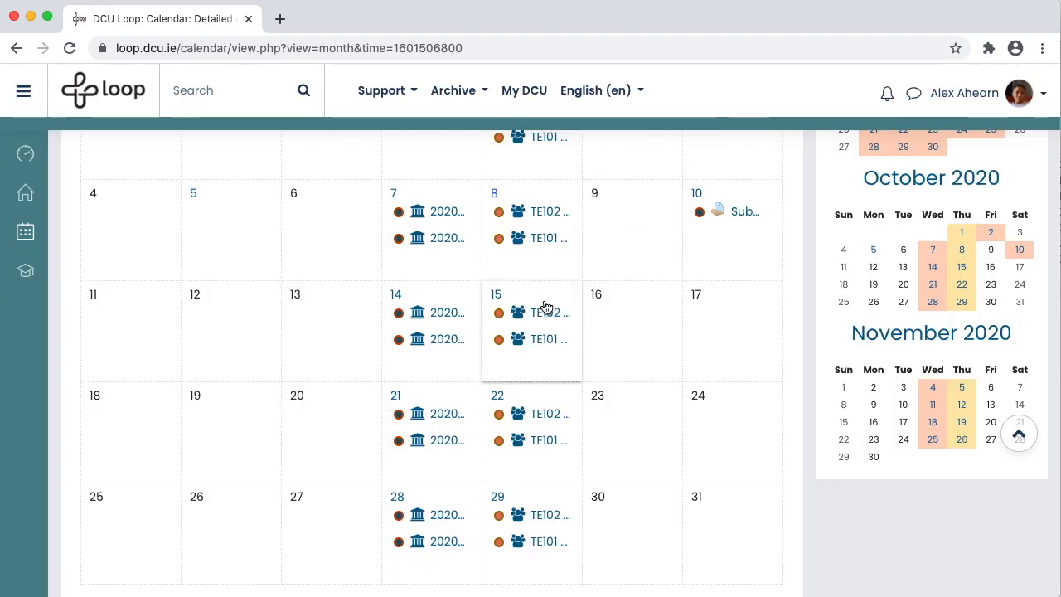
pyautogui.click(549, 312)
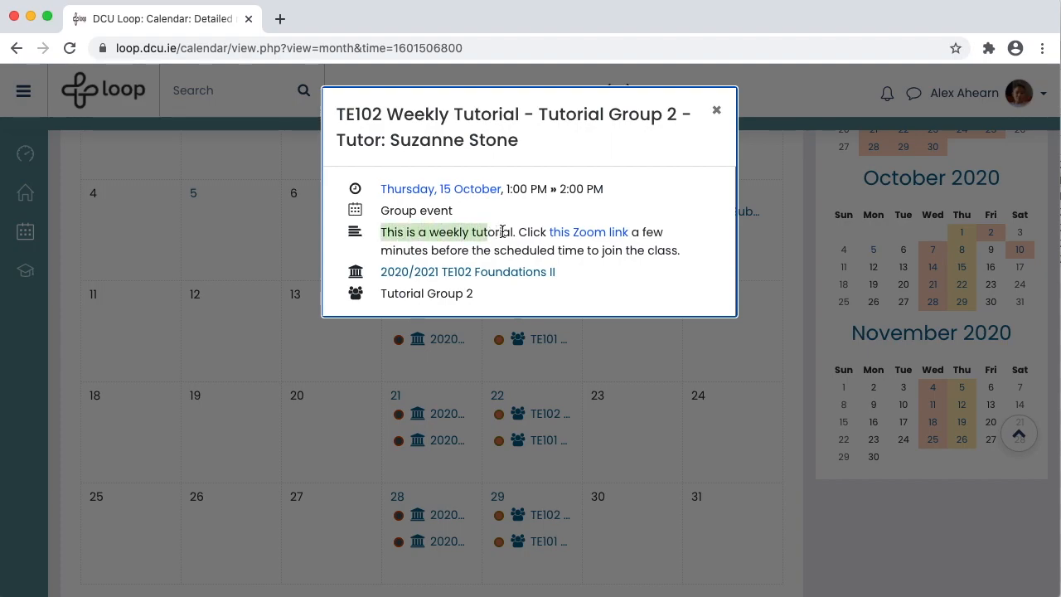
pyautogui.moveTo(589, 232)
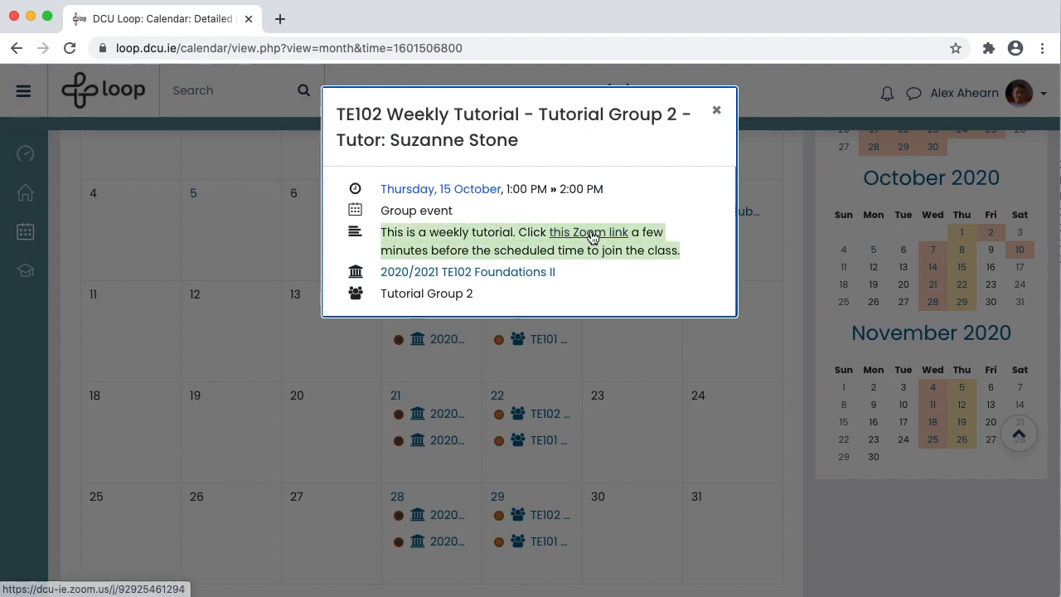
pyautogui.click(716, 110)
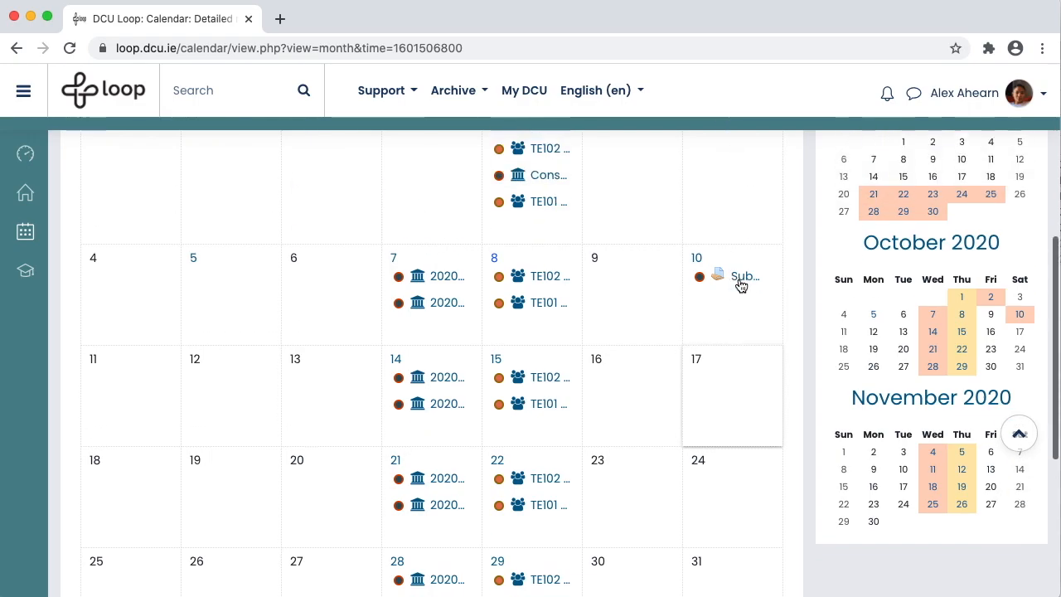
# Save a new event titled 'Internship deadline!' on 1 October 2020
pyautogui.scroll(3)
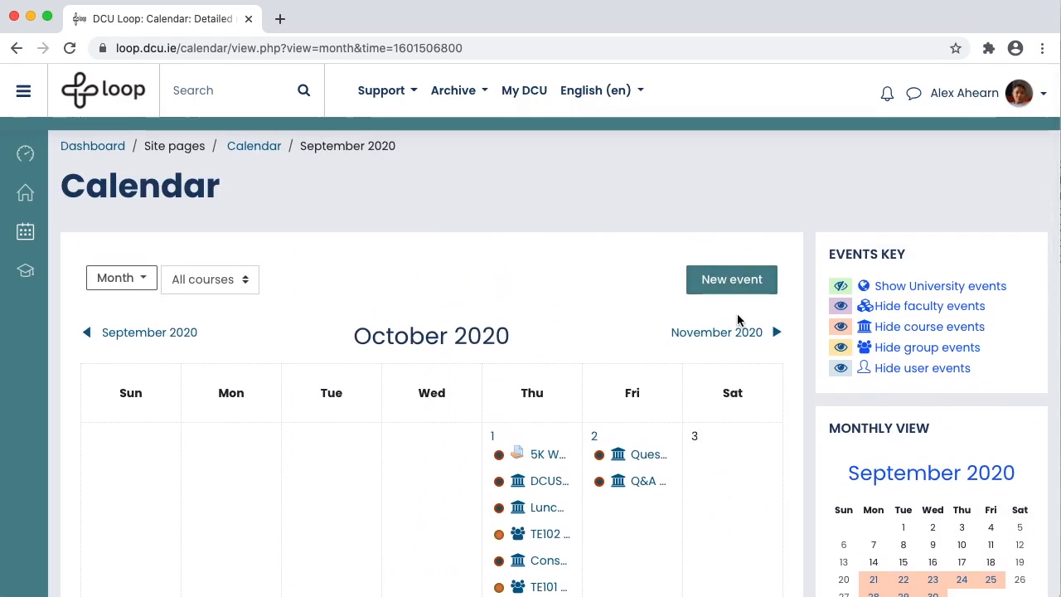
pyautogui.click(731, 280)
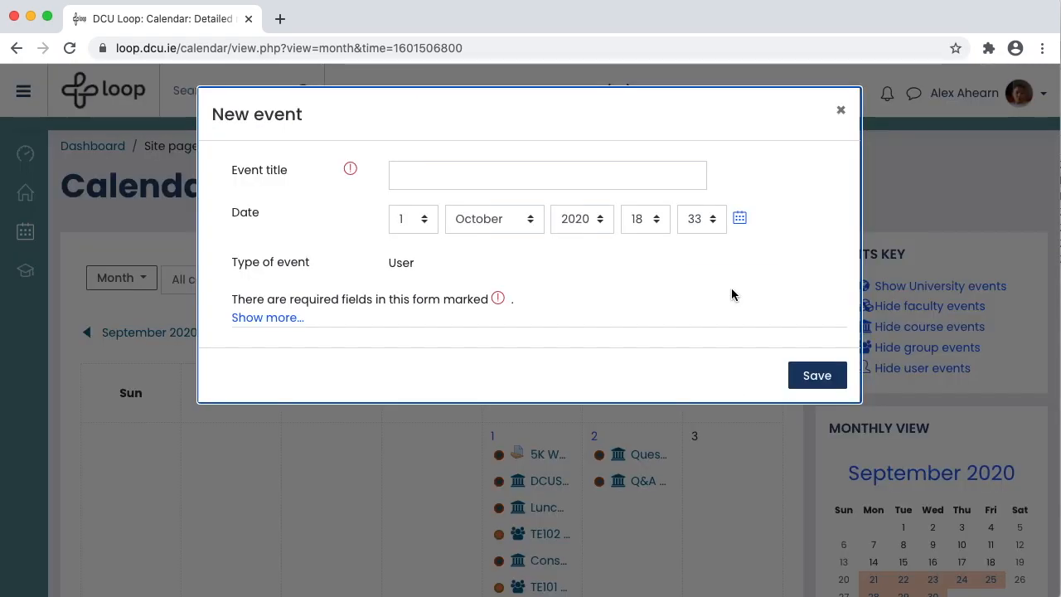
pyautogui.write('Internship deadline!')
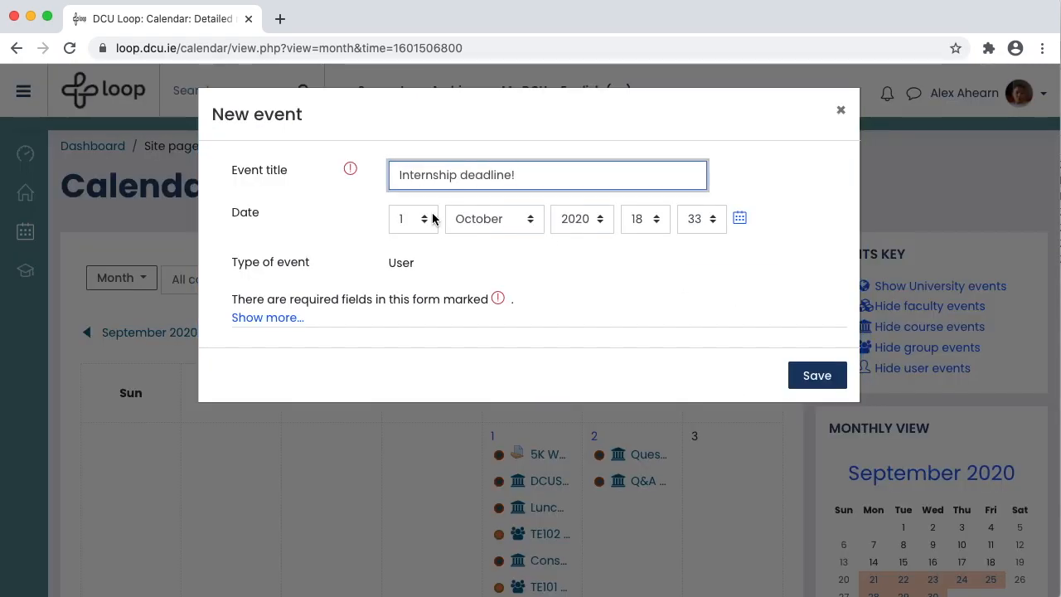
pyautogui.click(815, 375)
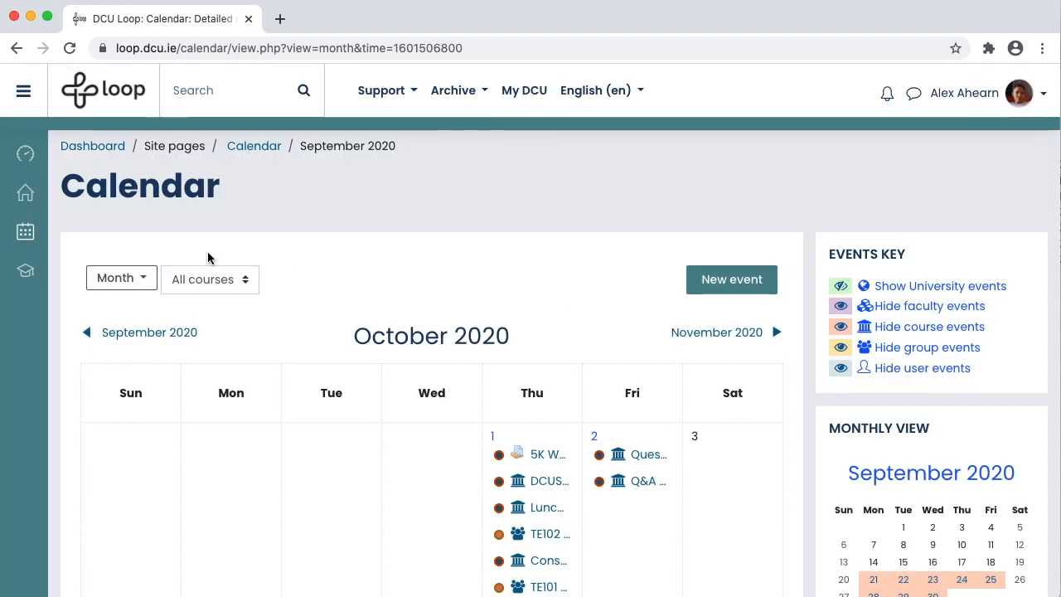
pyautogui.moveTo(25, 231)
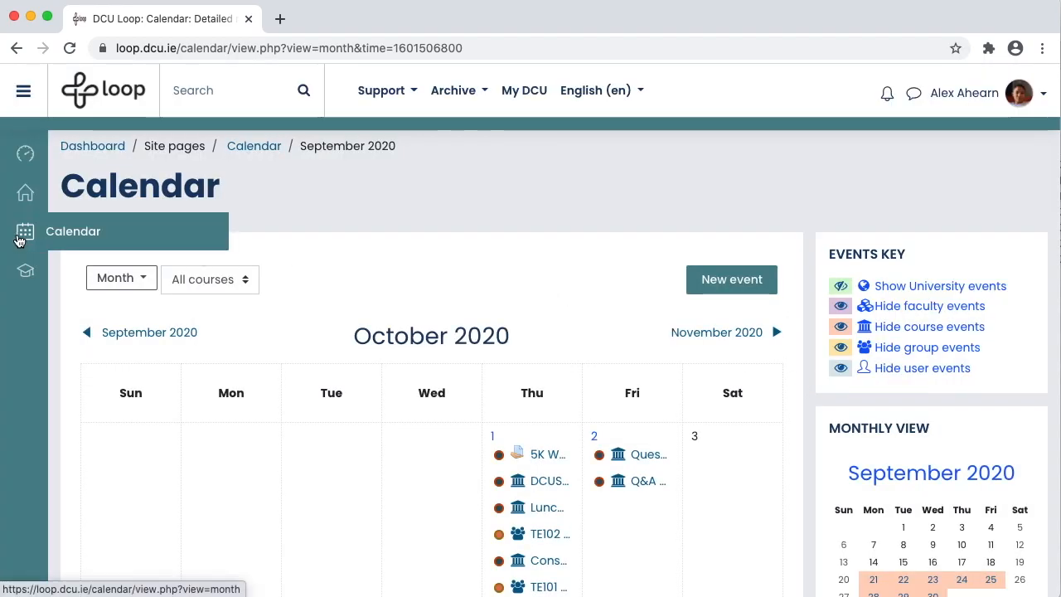